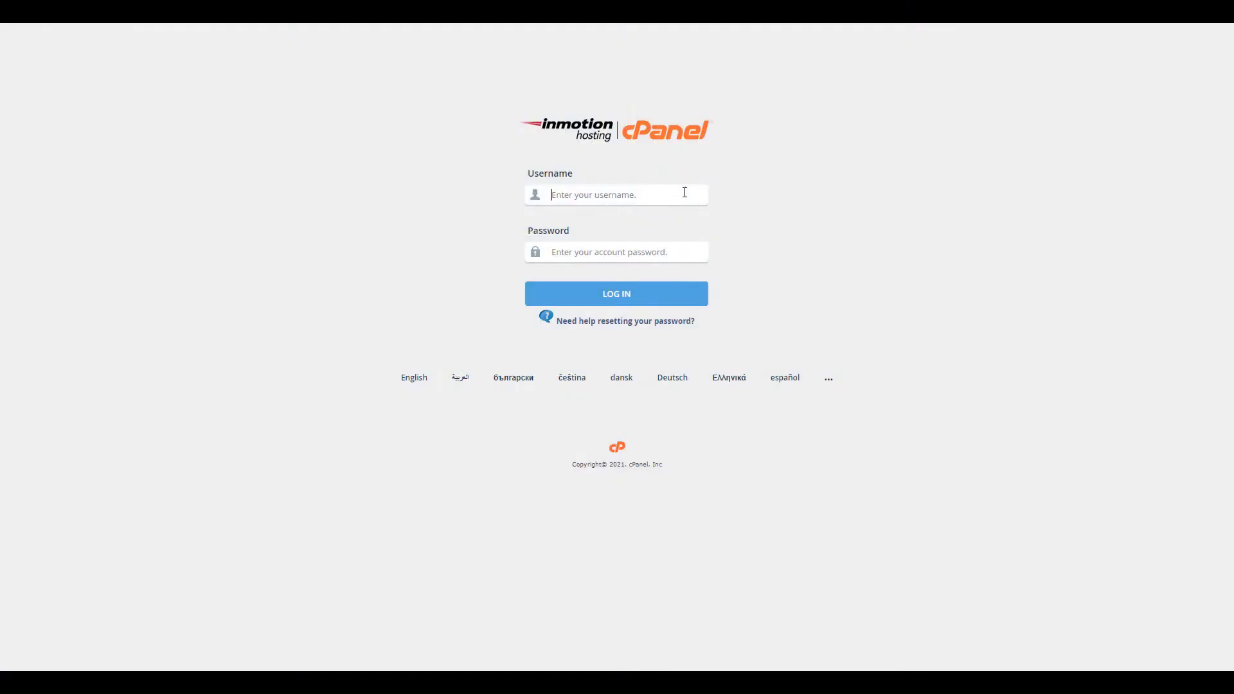
pyautogui.write('custo246')
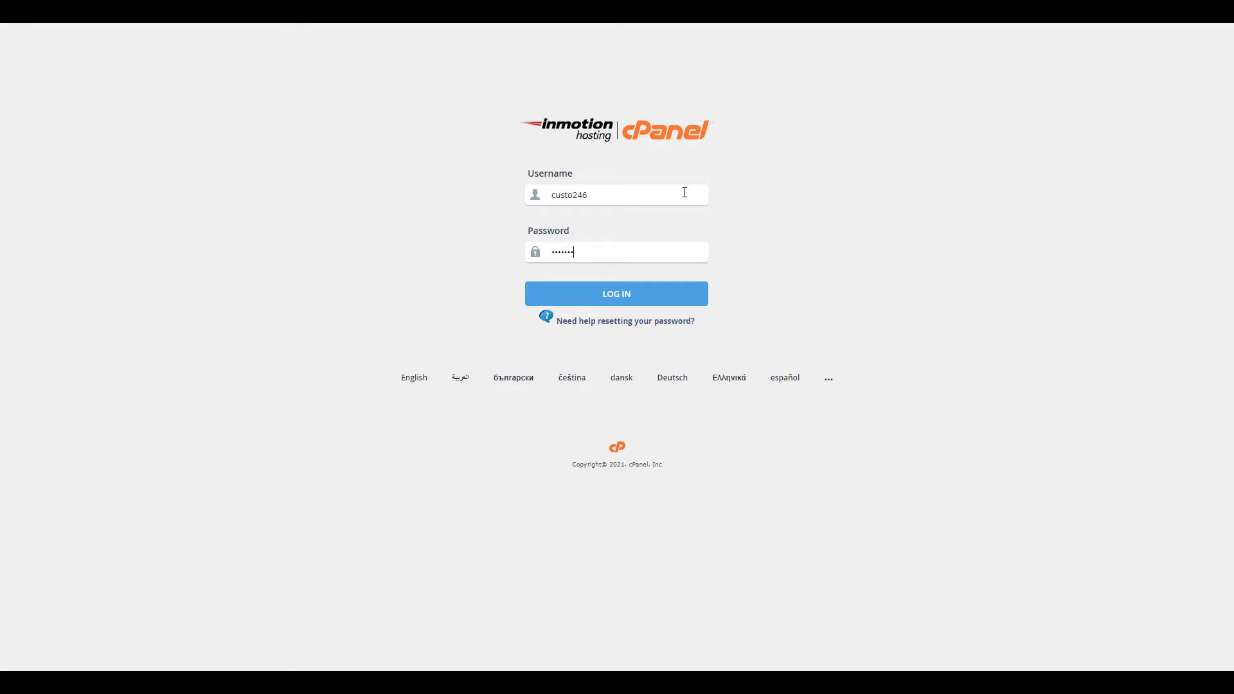
pyautogui.click(617, 293)
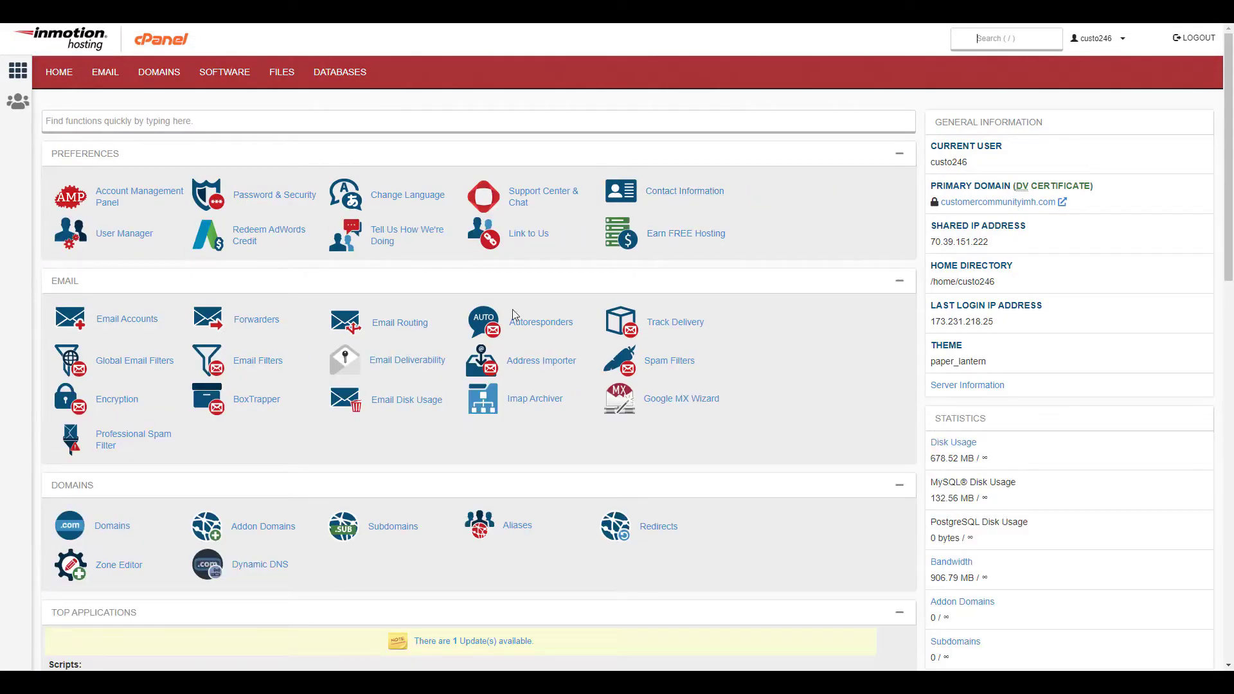
# - Launch File Manager on public_html and save preferences with Show Hidden Files (dotfiles) enabled
pyautogui.scroll(-3)
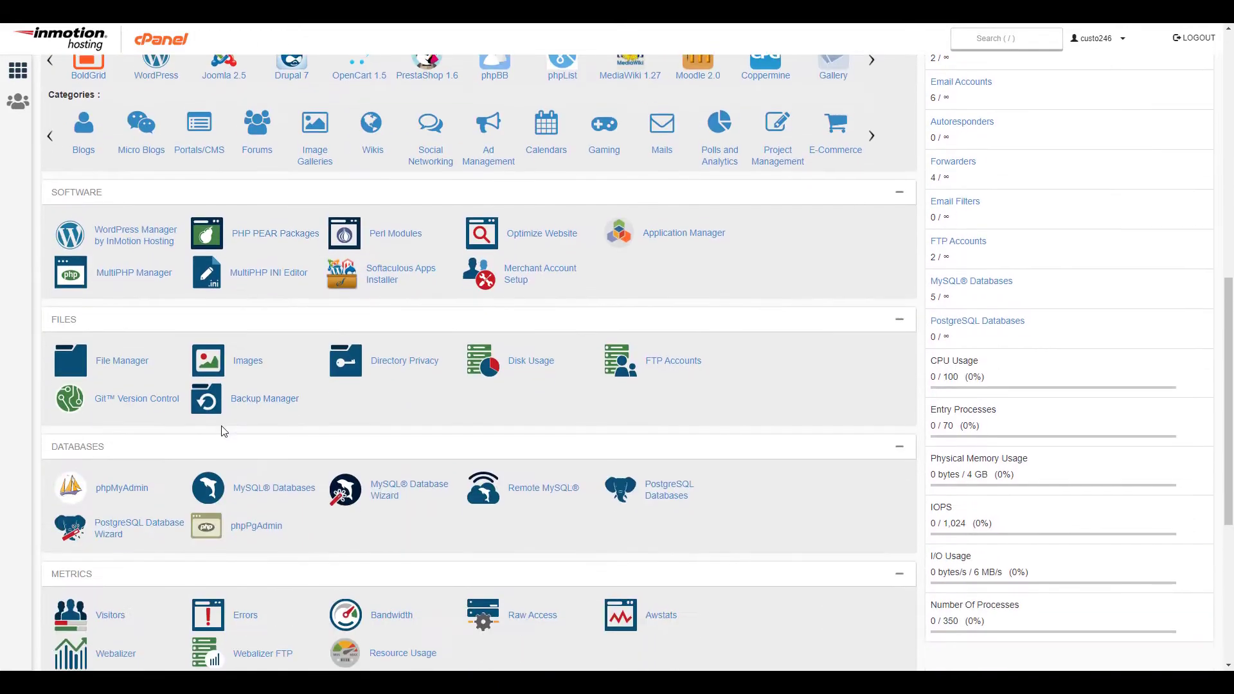
pyautogui.click(121, 360)
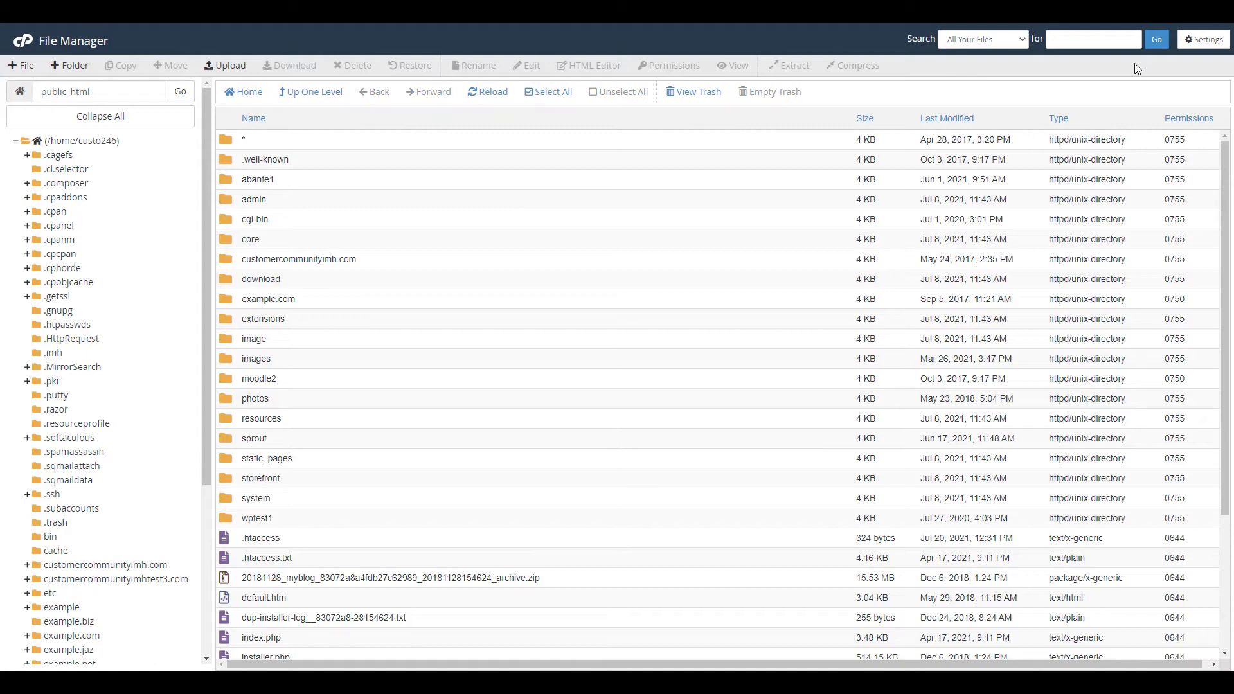
pyautogui.click(1203, 38)
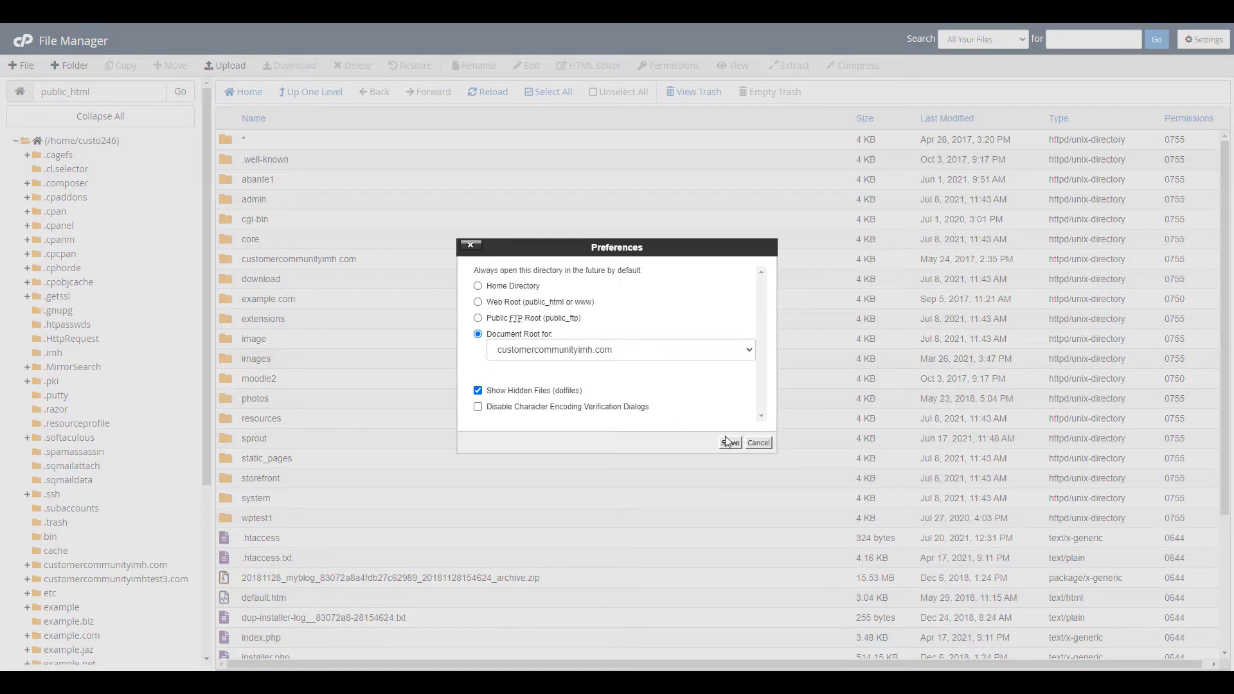
pyautogui.click(730, 442)
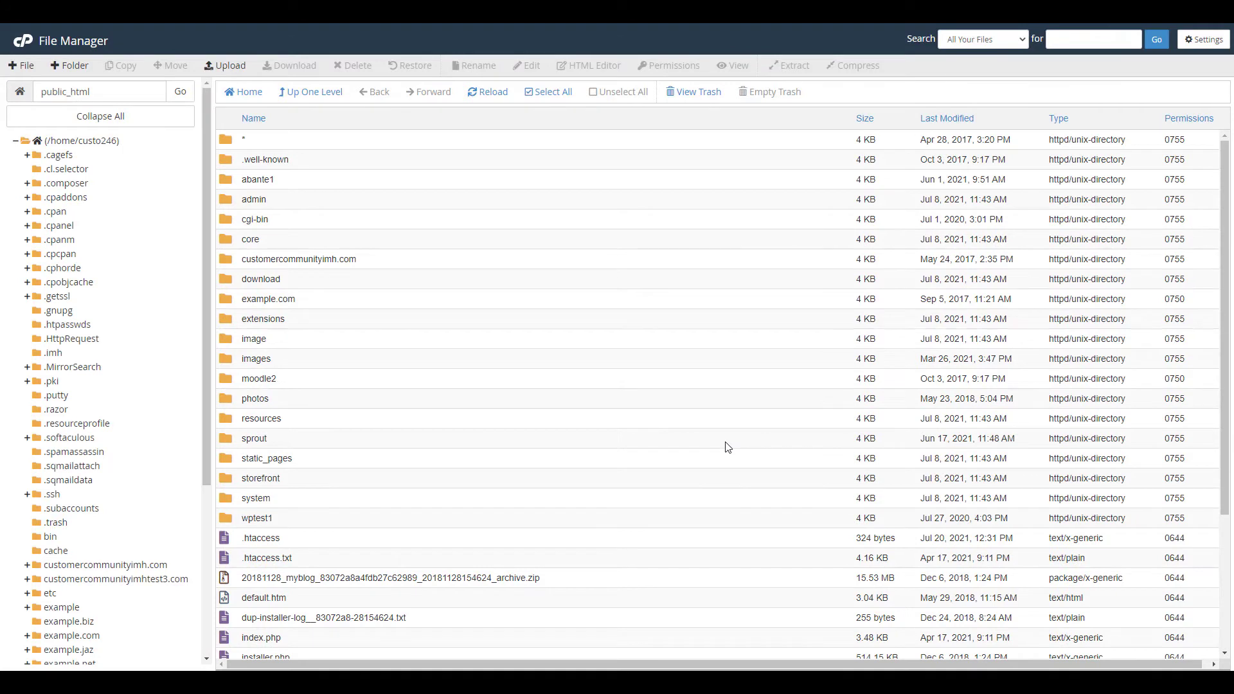
# - Edit the .htaccess file in public_html, confirming the encoding dialog to load it in the code editor
pyautogui.rightClick(259, 537)
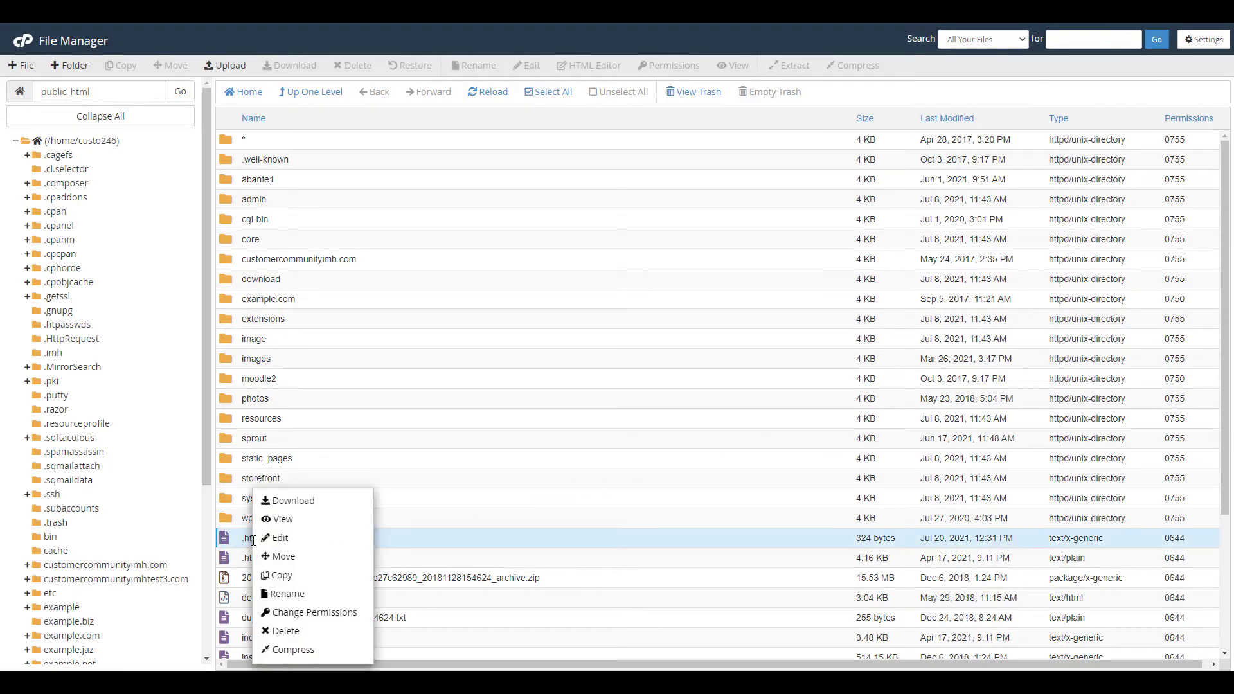
pyautogui.moveTo(278, 537)
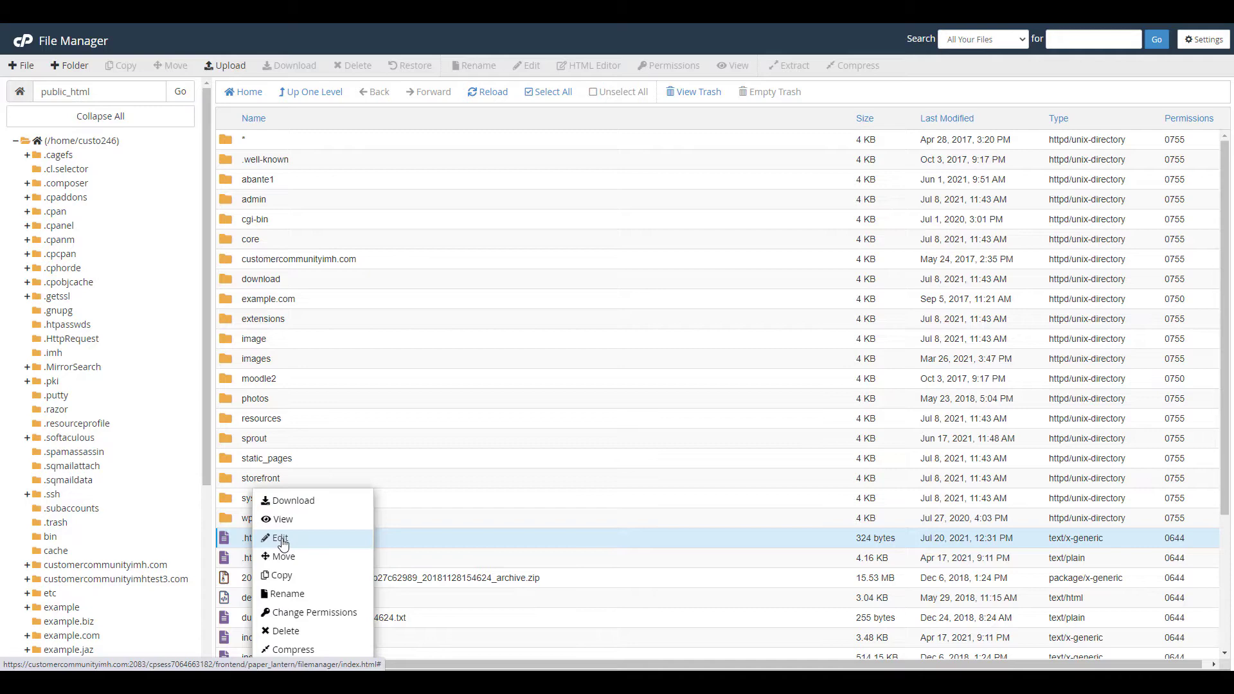
pyautogui.click(275, 537)
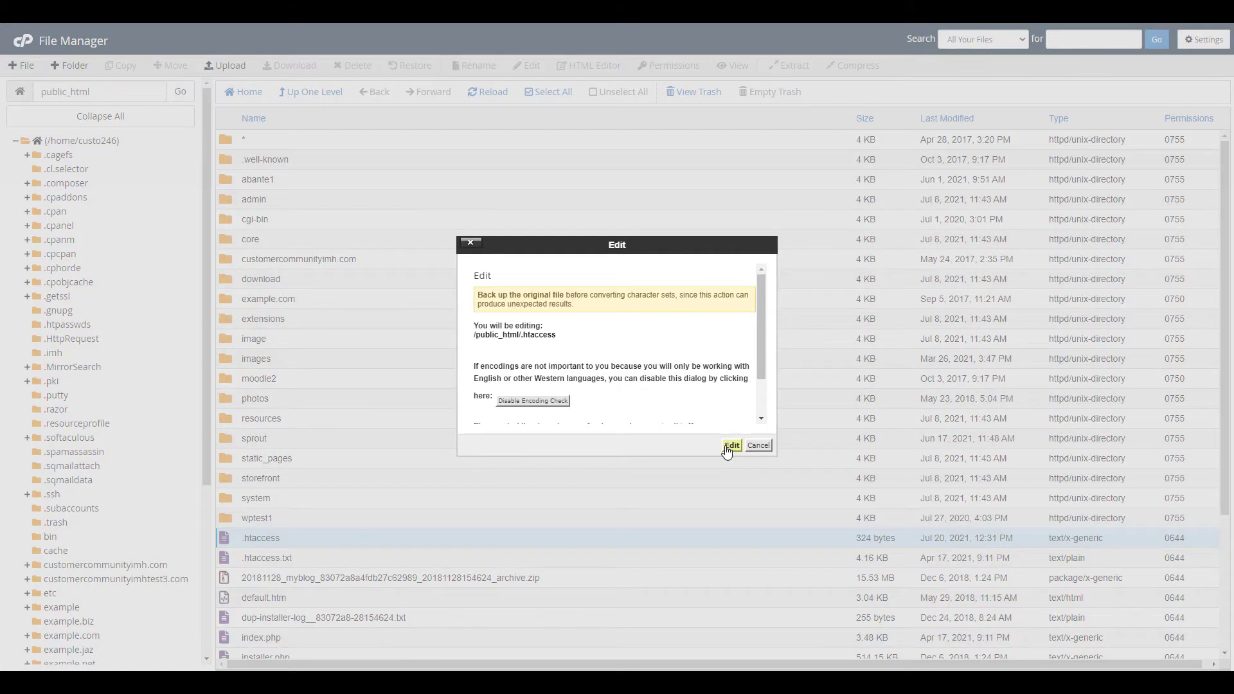
pyautogui.click(732, 445)
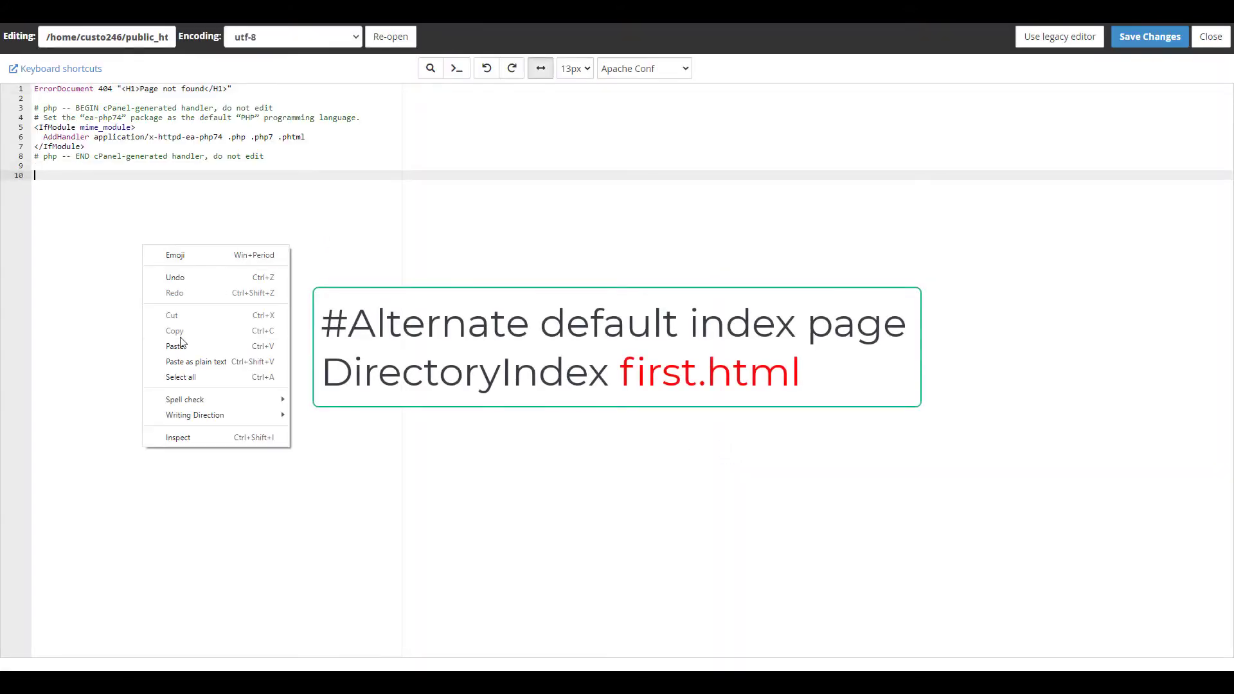
# - Paste the 'Alternate default index page' snippet and change its DirectoryIndex target to example.html
pyautogui.click(176, 346)
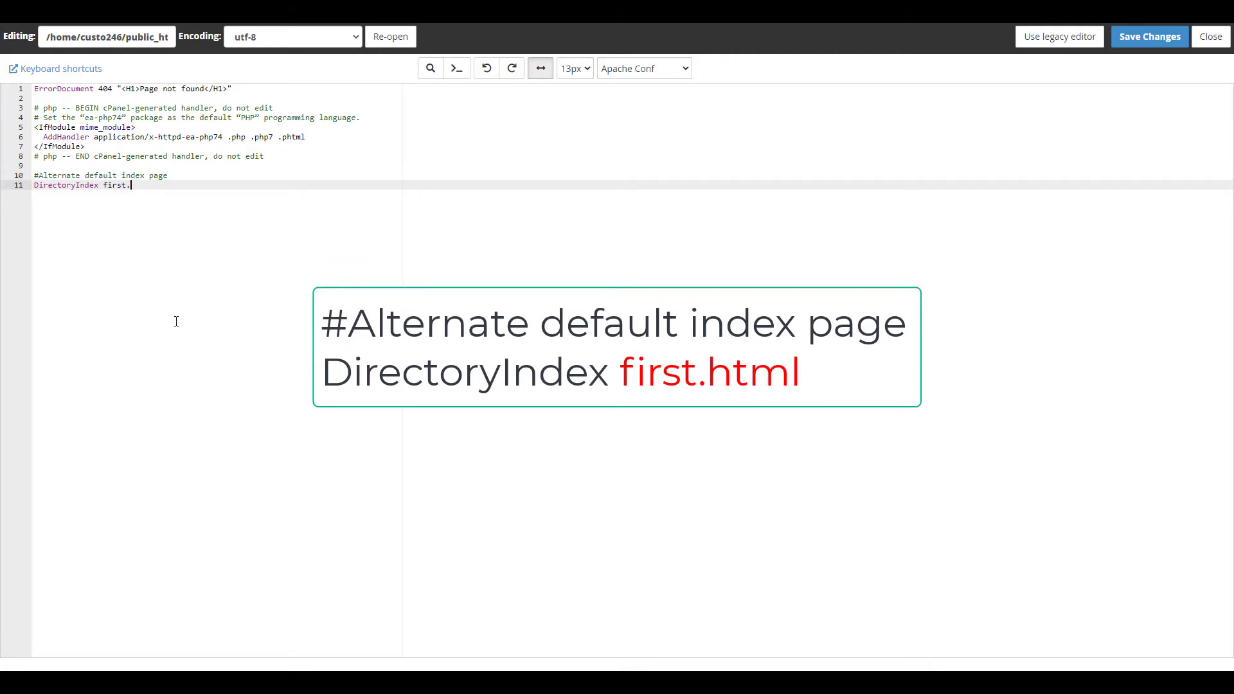
pyautogui.write('example.h')
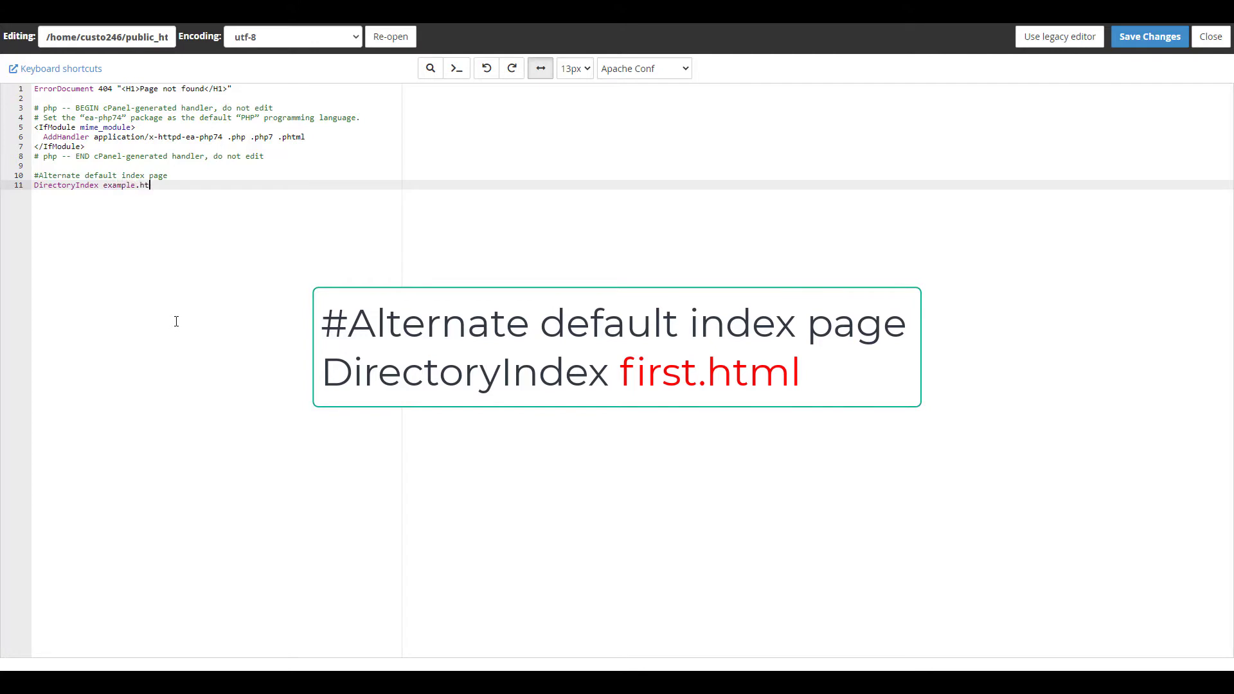
pyautogui.write('ml')
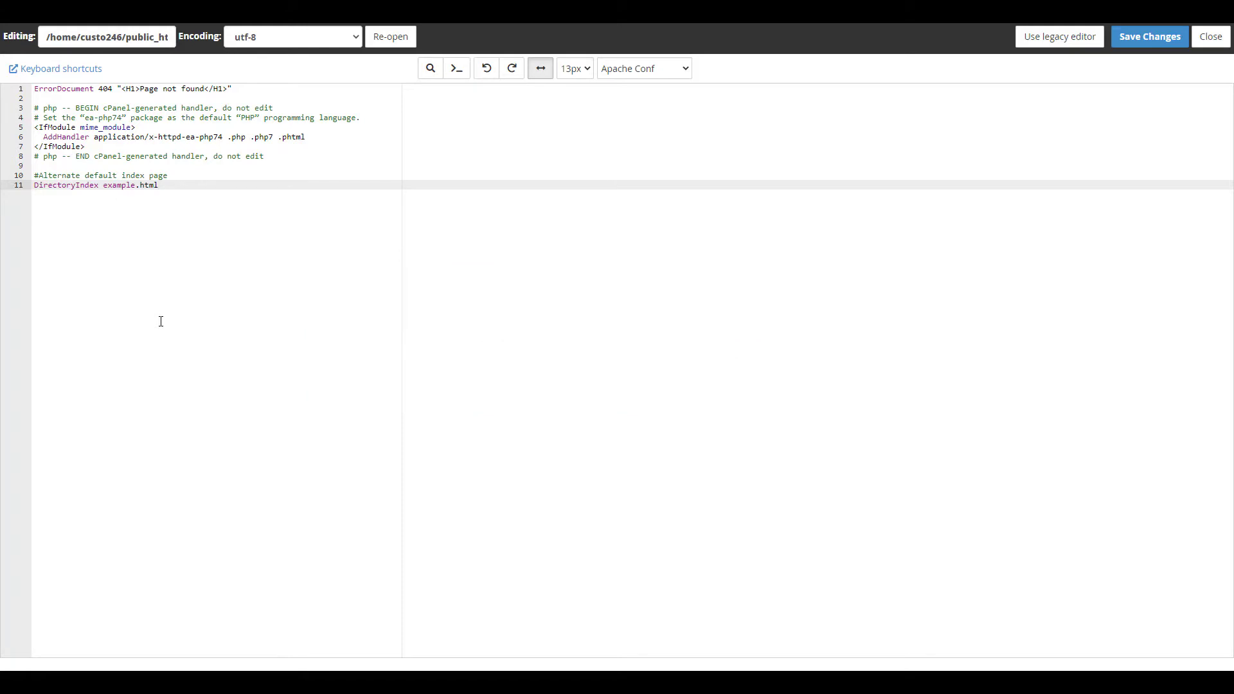
pyautogui.click(159, 185)
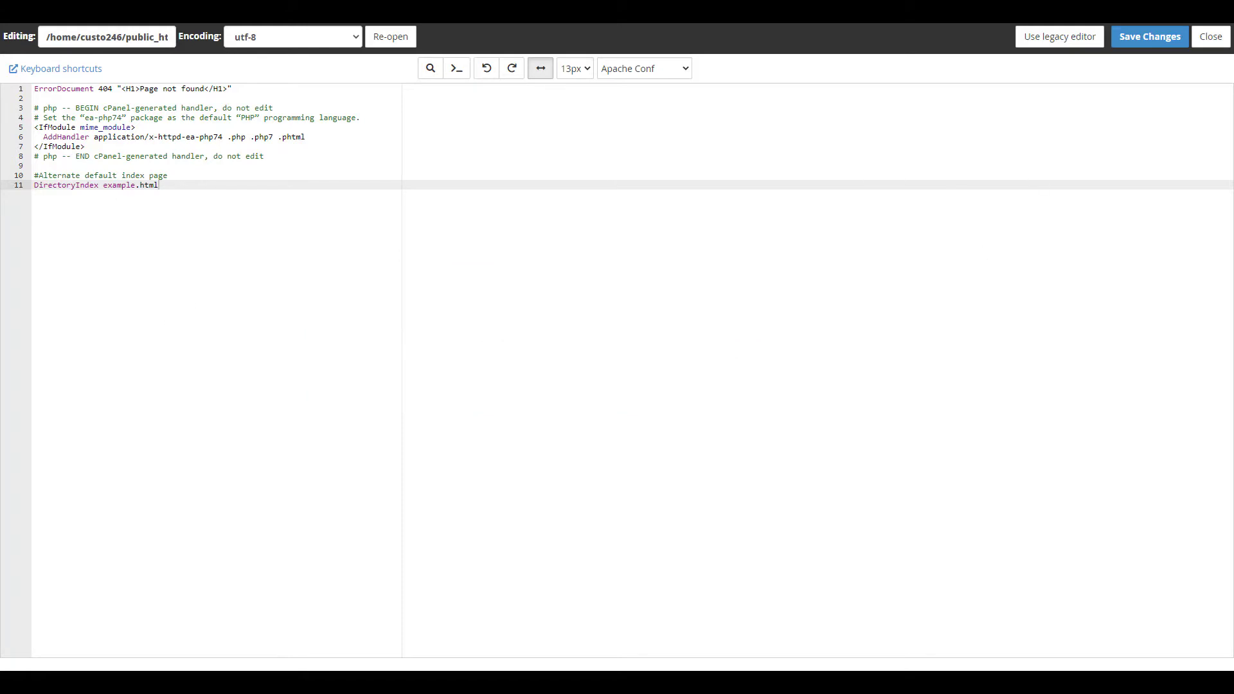
pyautogui.moveTo(188, 273)
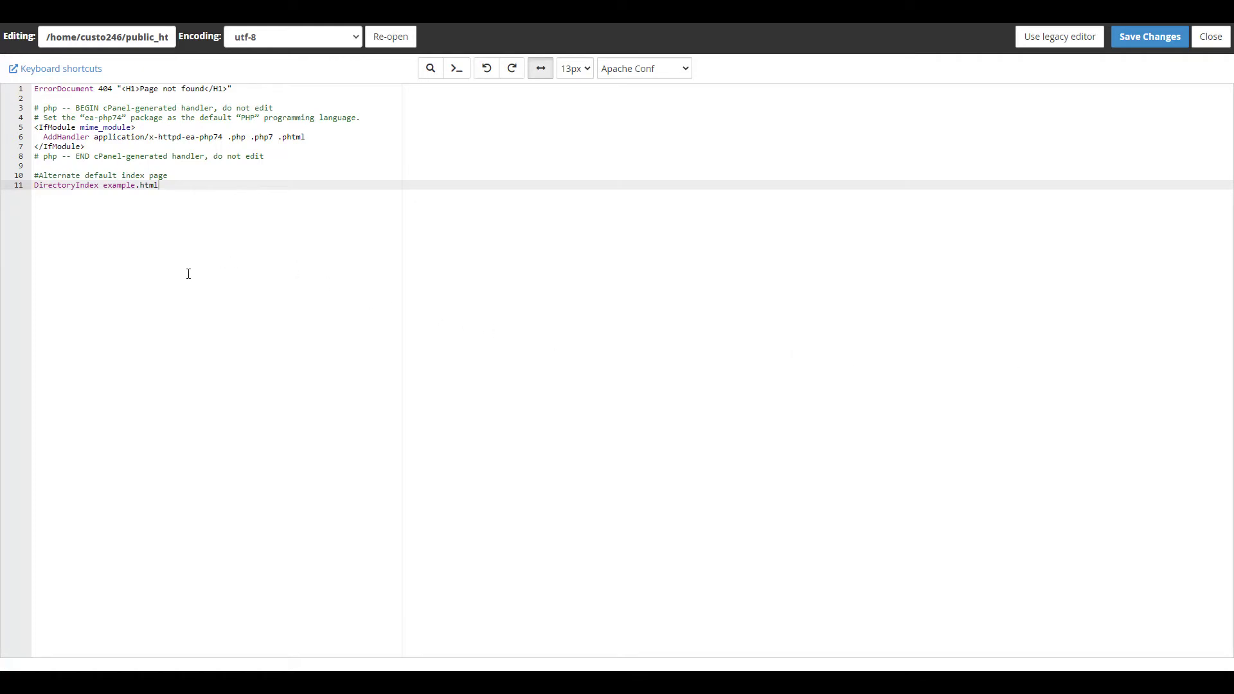
pyautogui.moveTo(158, 293)
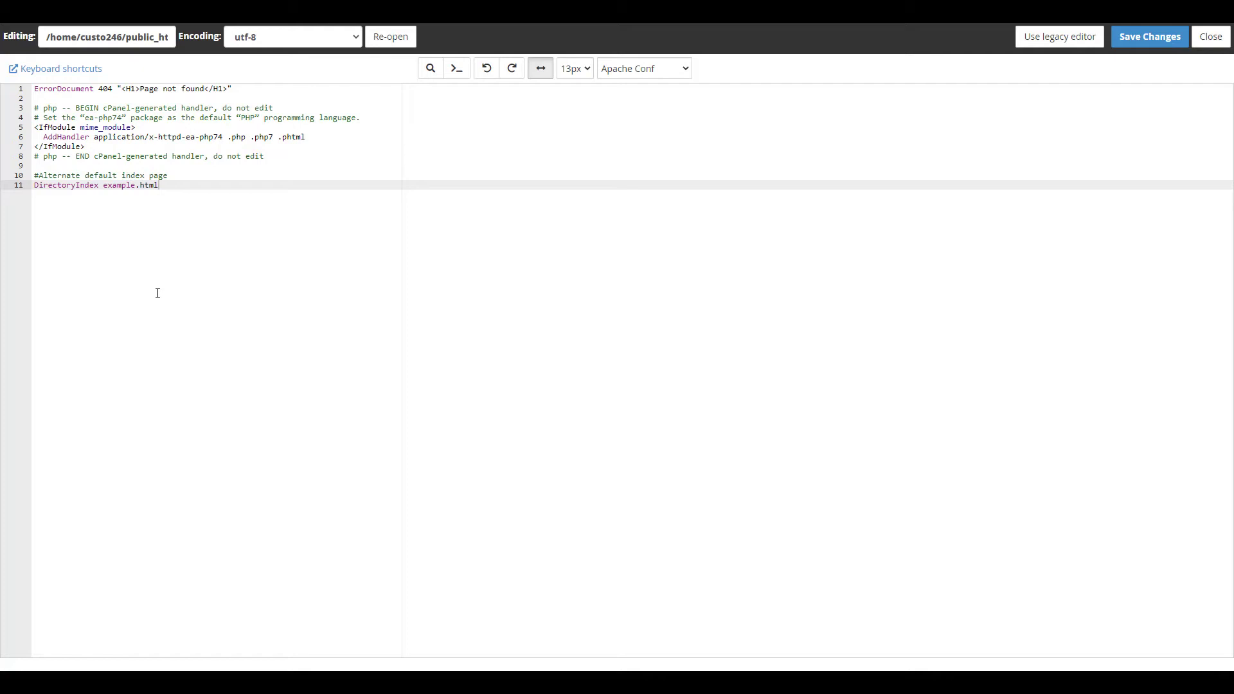
# - Append index.htm, index.html and index.php after example.html on the DirectoryIndex line
pyautogui.write('ind')
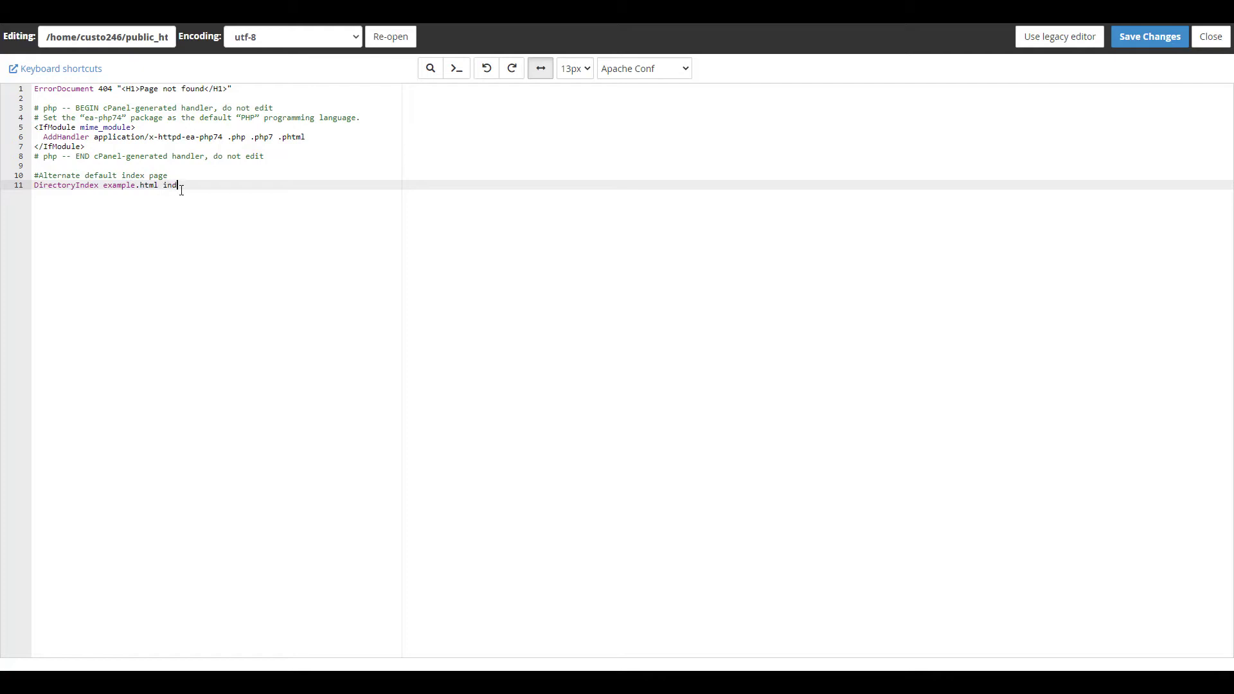
pyautogui.write('ex')
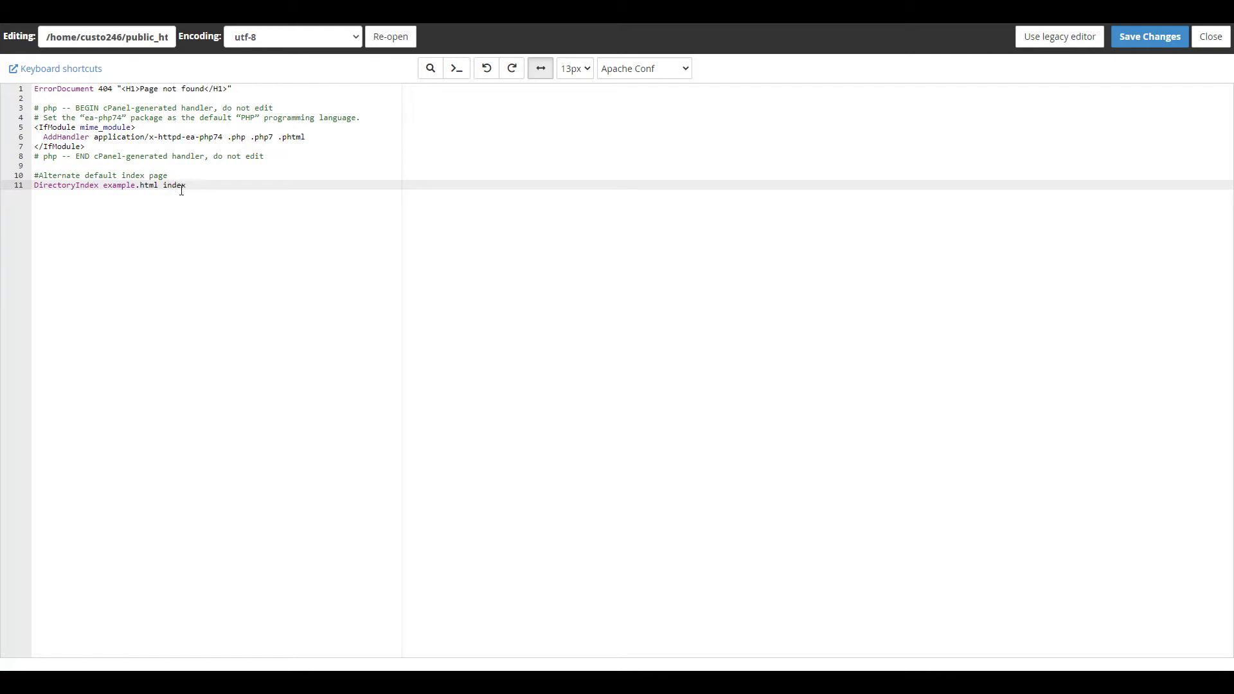
pyautogui.write('.htm inde')
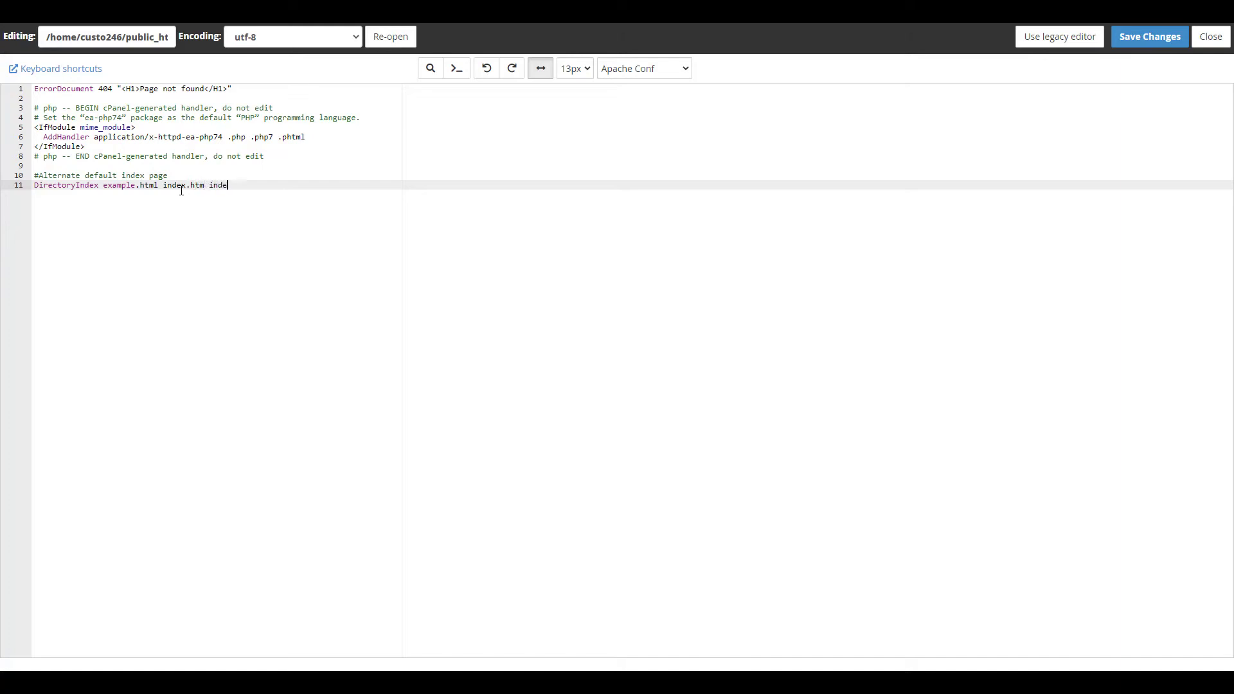
pyautogui.write('x.html')
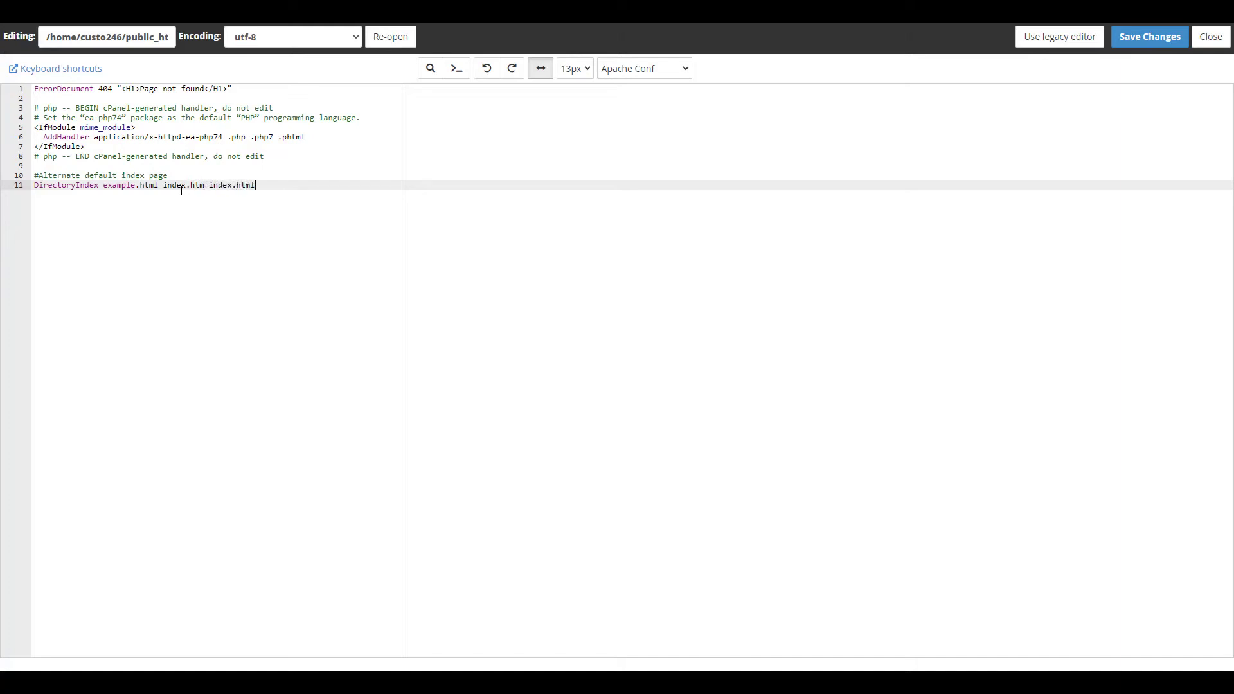
pyautogui.write('index')
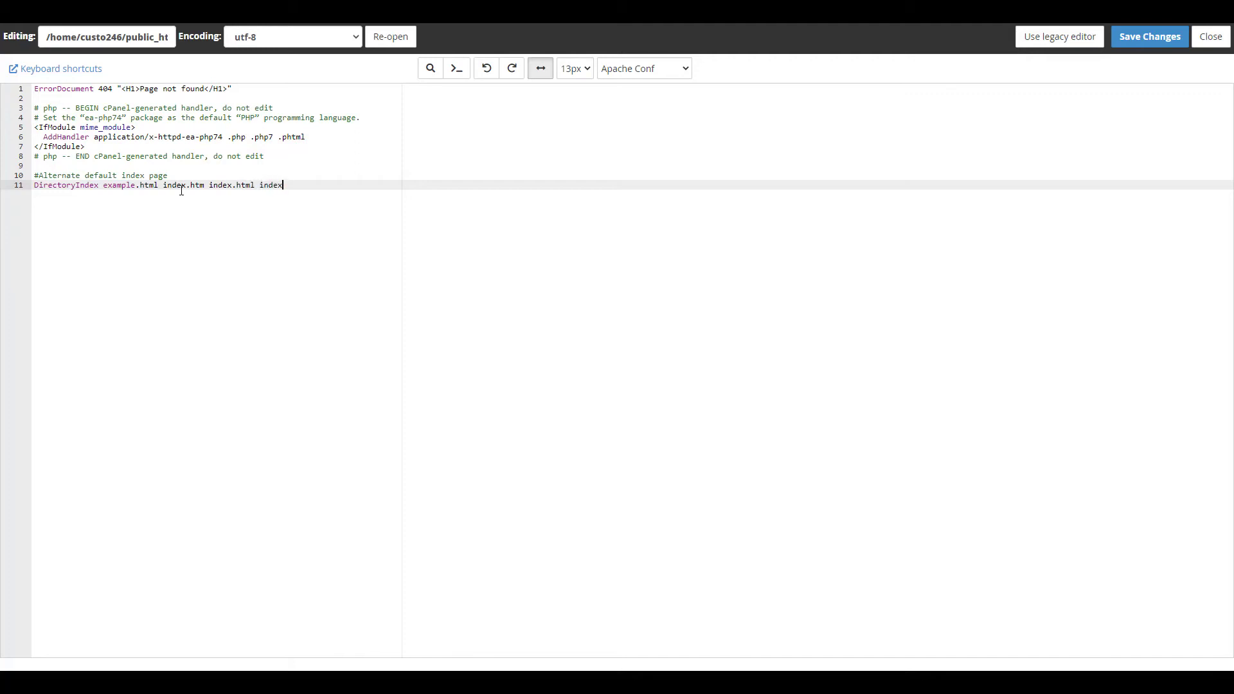
pyautogui.write('.php')
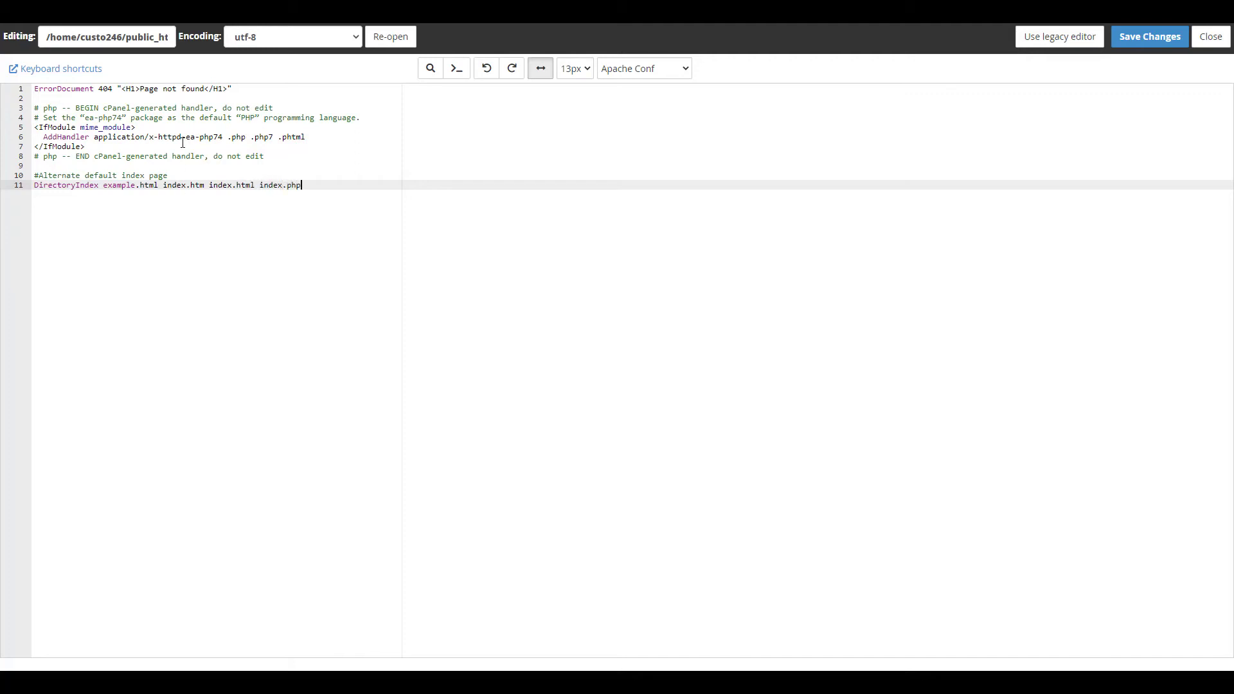
pyautogui.moveTo(181, 162)
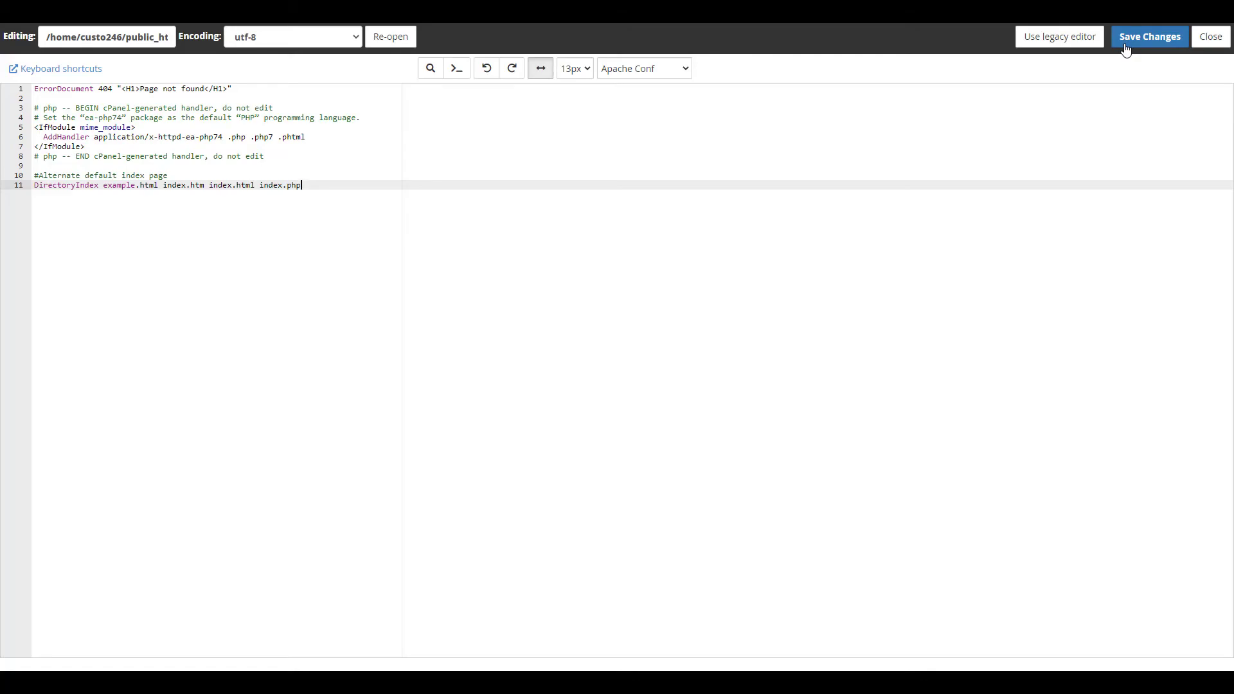
# - Save .htaccess with the extended DirectoryIndex line and get the Success confirmation
pyautogui.click(1149, 36)
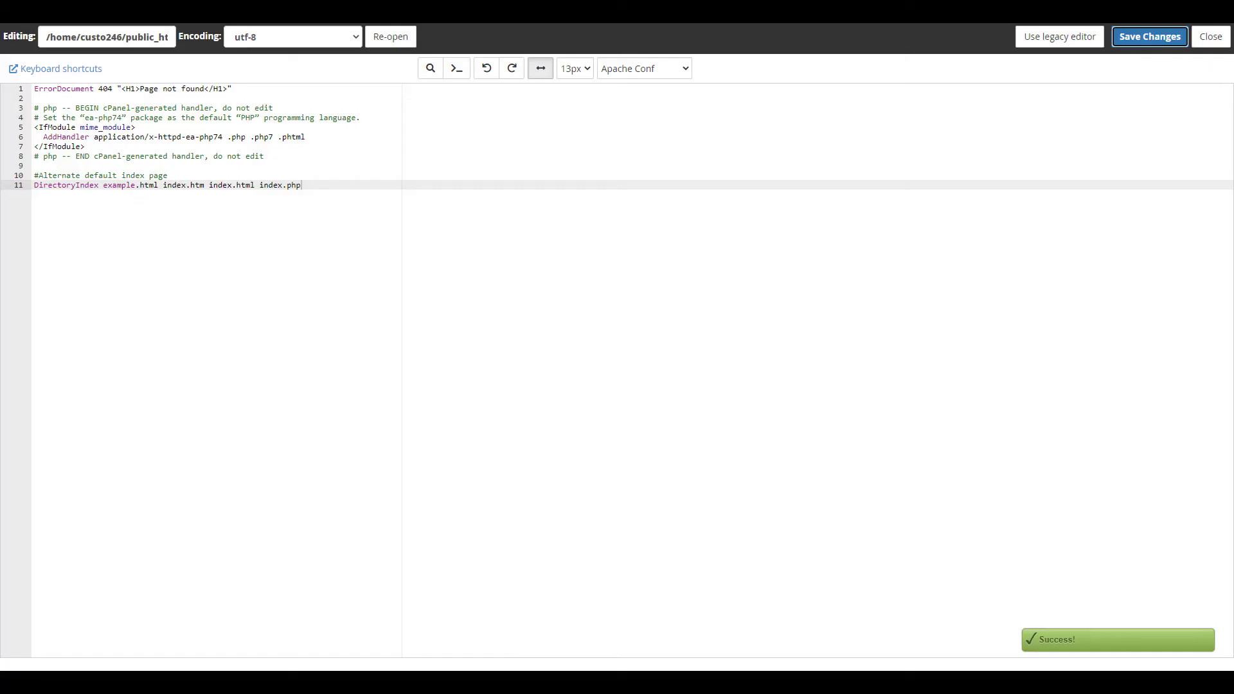